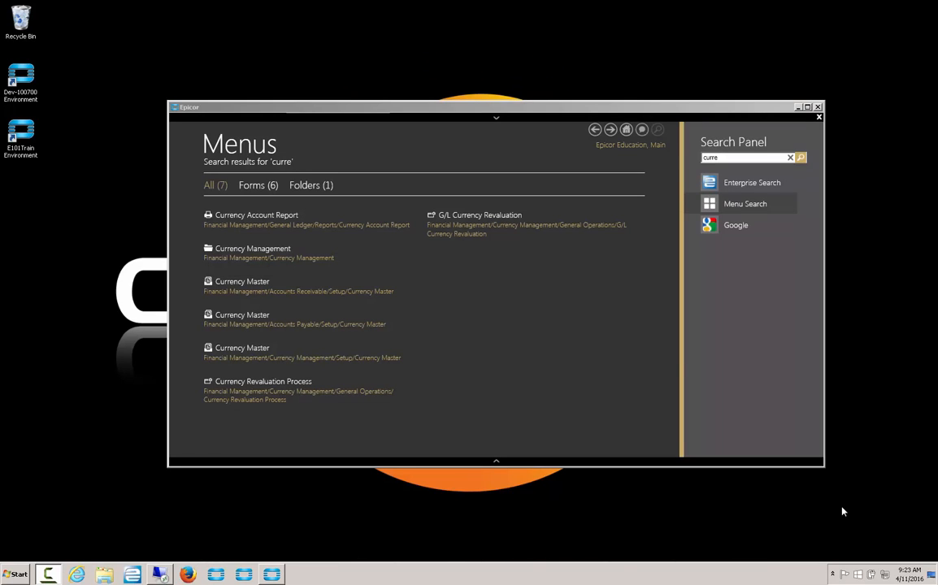
pyautogui.moveTo(690, 448)
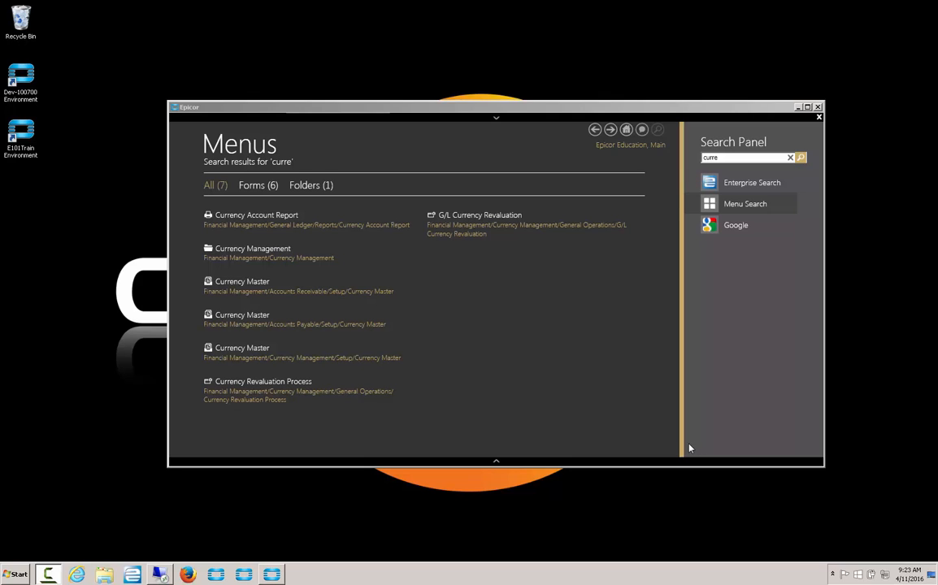
pyautogui.moveTo(314, 273)
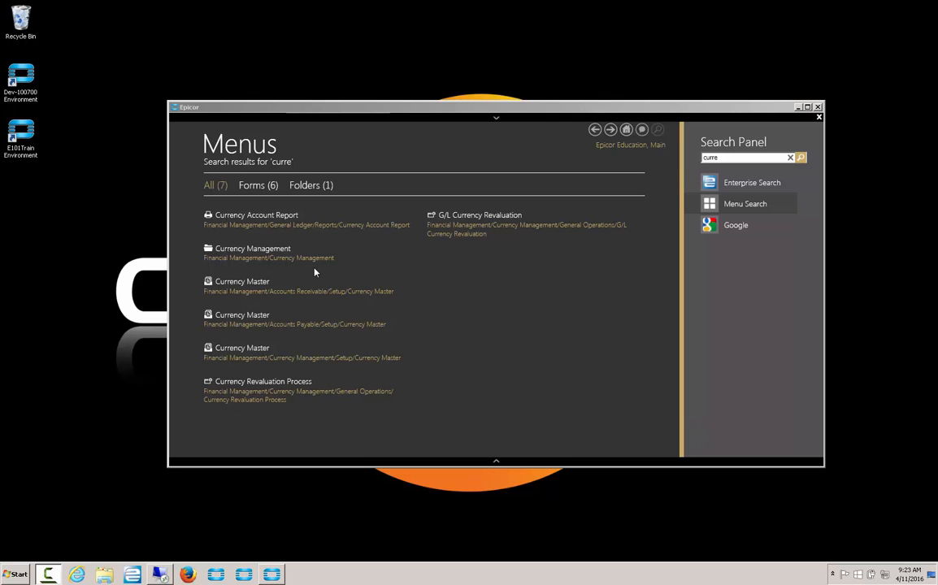
# - Open Currency Master Maintenance, search the currency codes and load the USD record
pyautogui.doubleClick(241, 281)
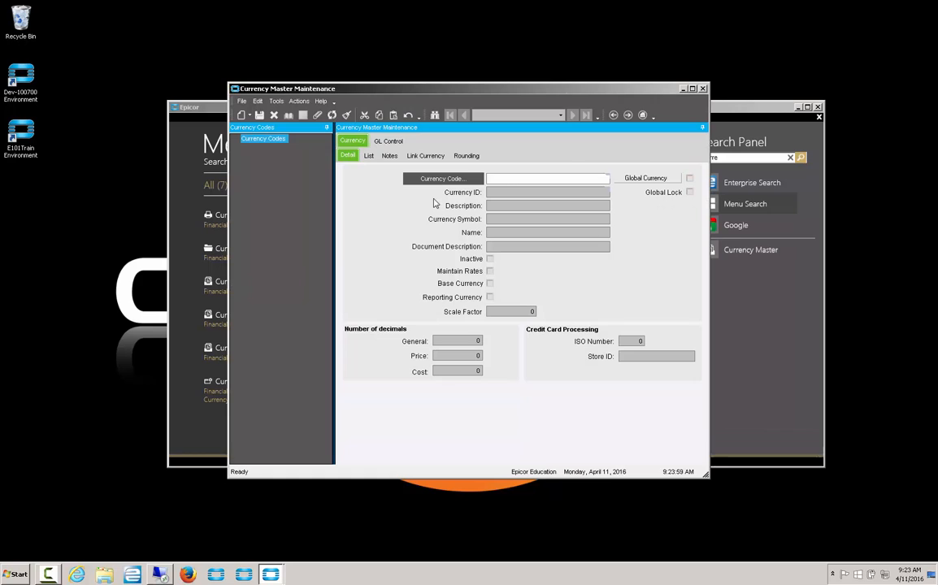
pyautogui.click(444, 178)
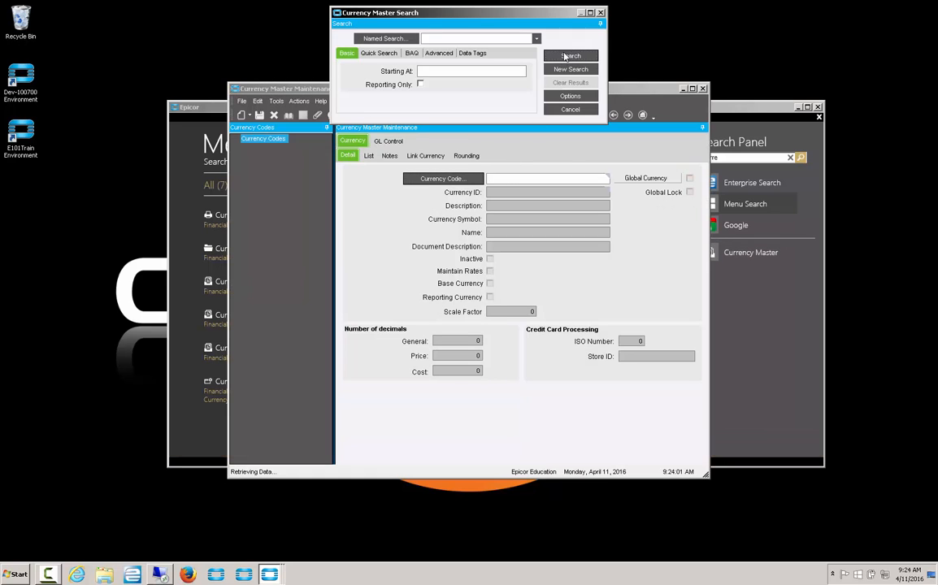
pyautogui.click(571, 55)
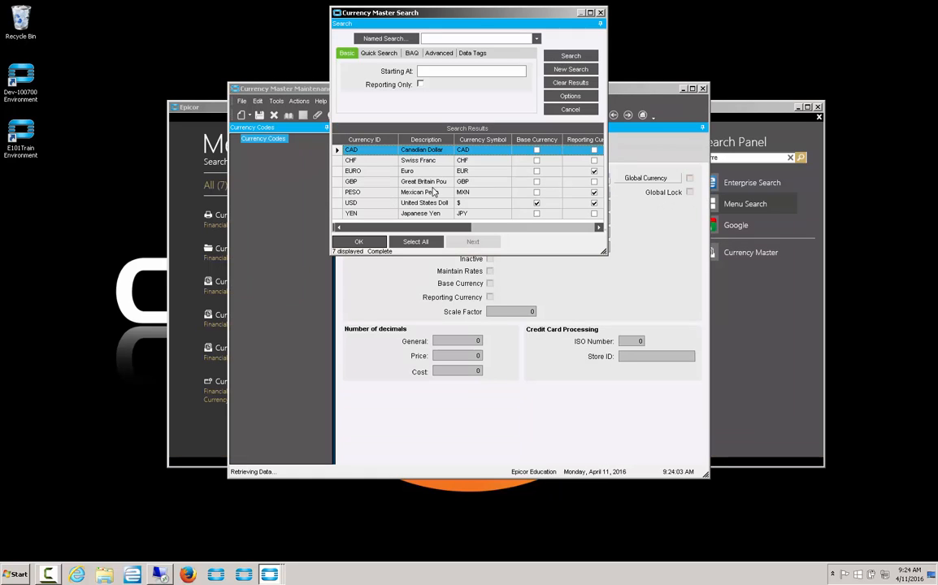
pyautogui.doubleClick(351, 202)
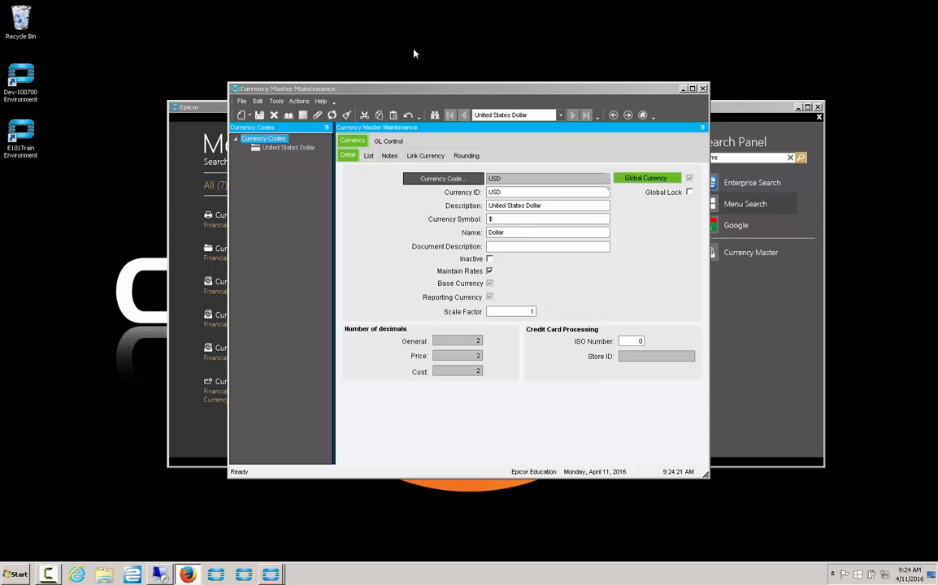
# - Search Google in Firefox for 'rupee symbol' and select the ₹ sign
pyautogui.click(187, 575)
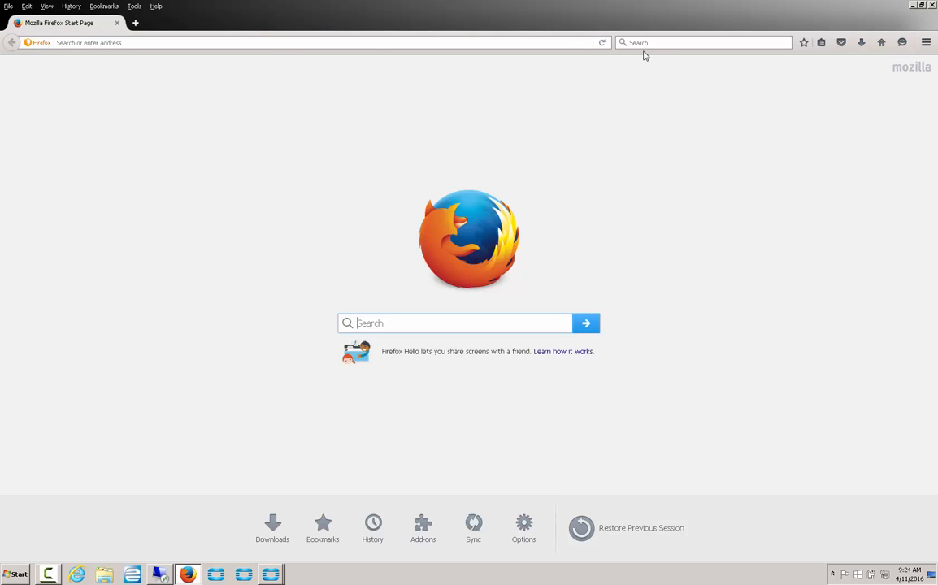
pyautogui.write('rupee symbol')
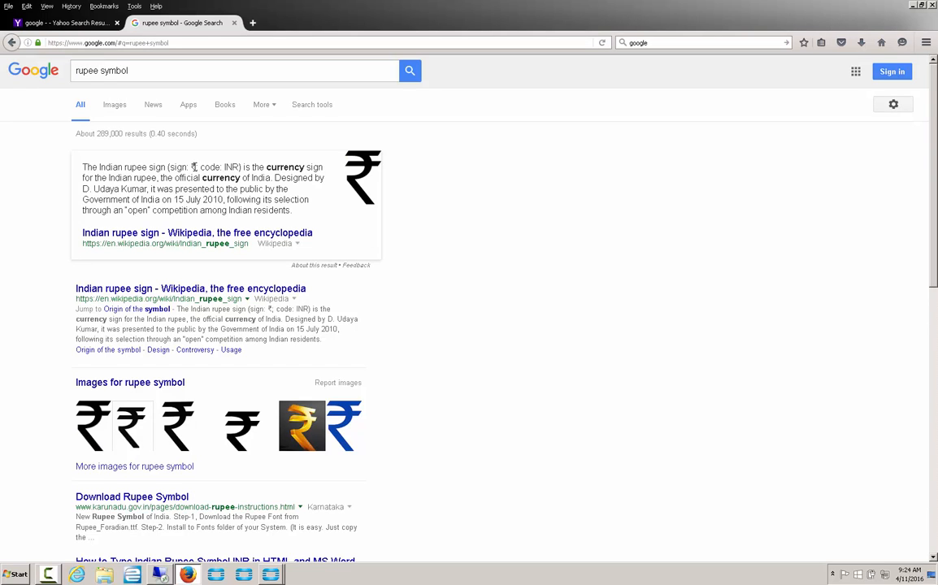
pyautogui.doubleClick(192, 167)
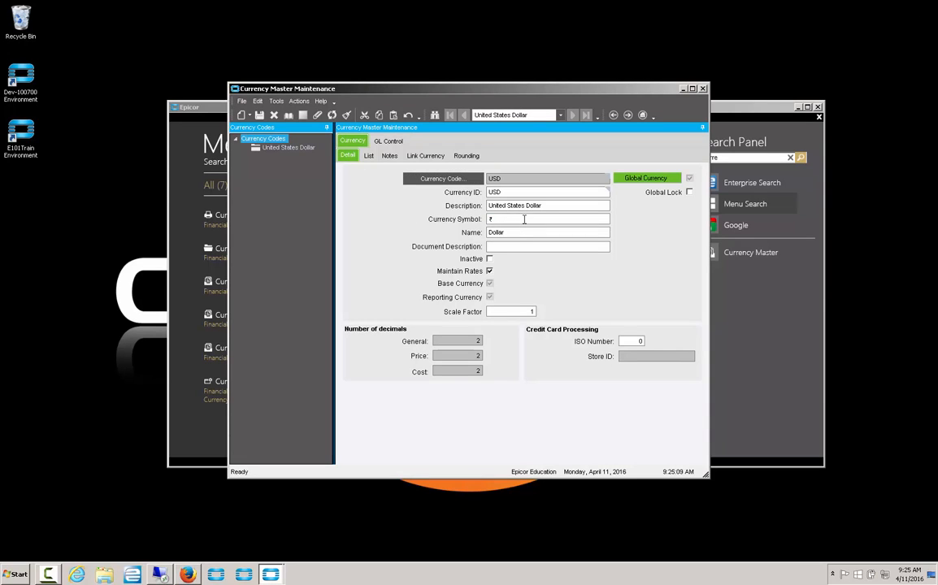
# - Paste ₹ as the USD currency symbol, save, and close Currency Master Maintenance
pyautogui.write('dd')
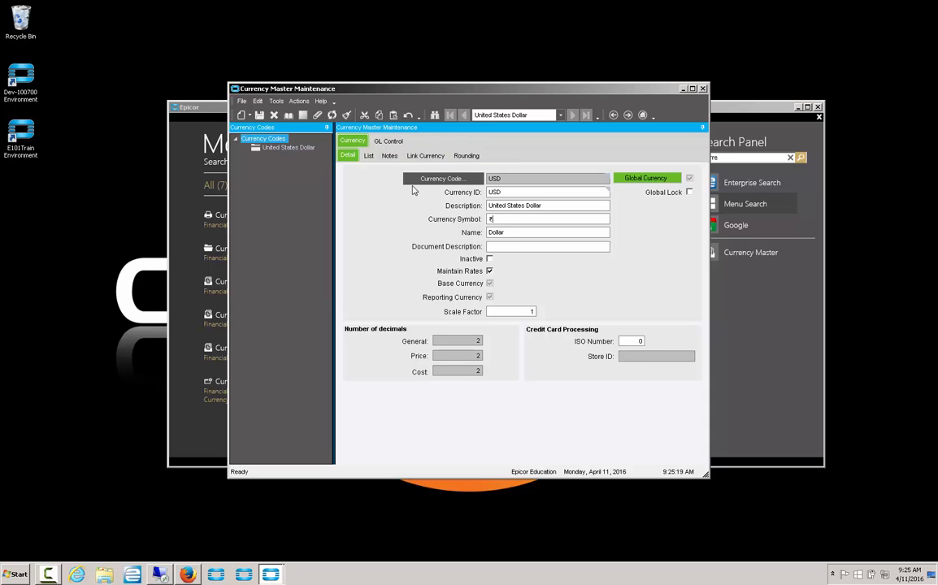
pyautogui.click(259, 115)
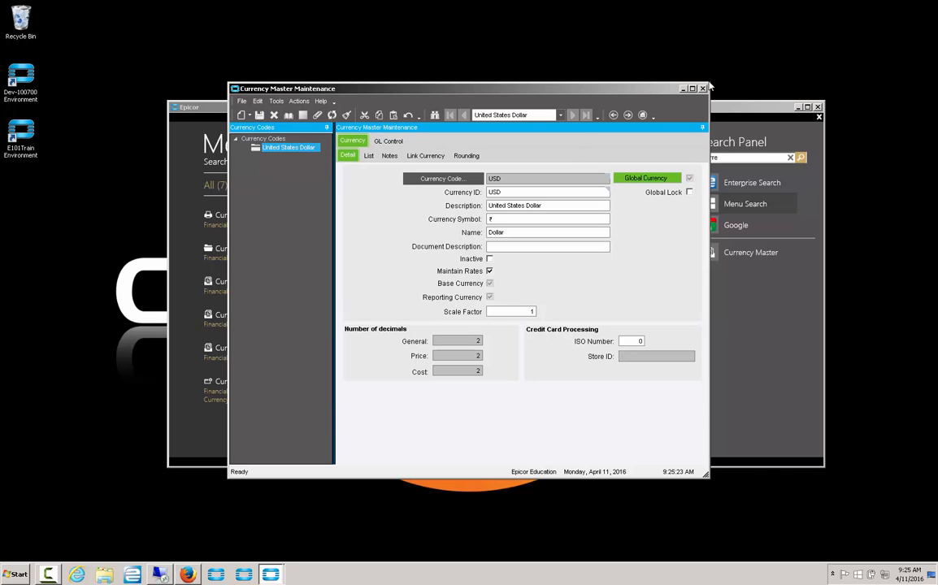
pyautogui.click(703, 88)
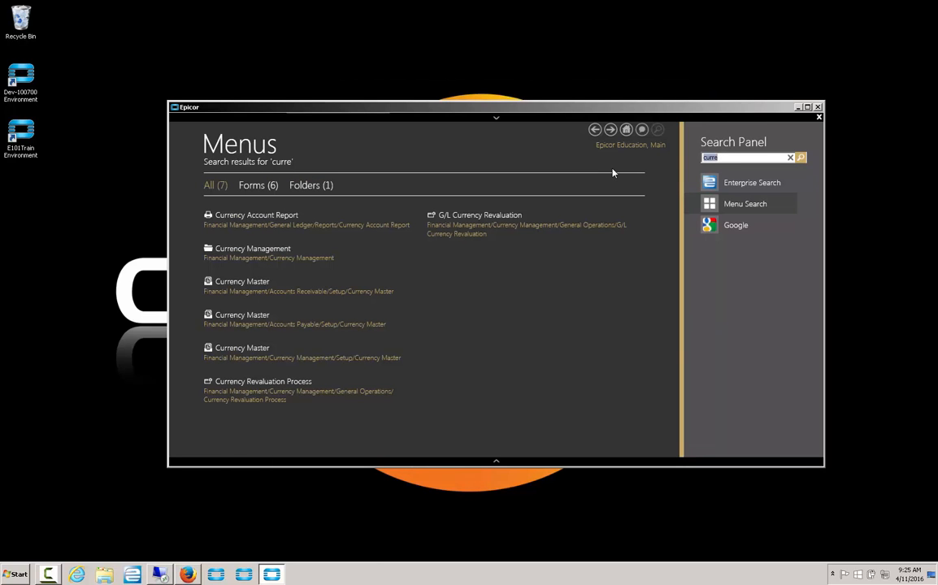
# - Find AR Invoice Entry and load the PJGExamp invoice group
pyautogui.write('invoice entr')
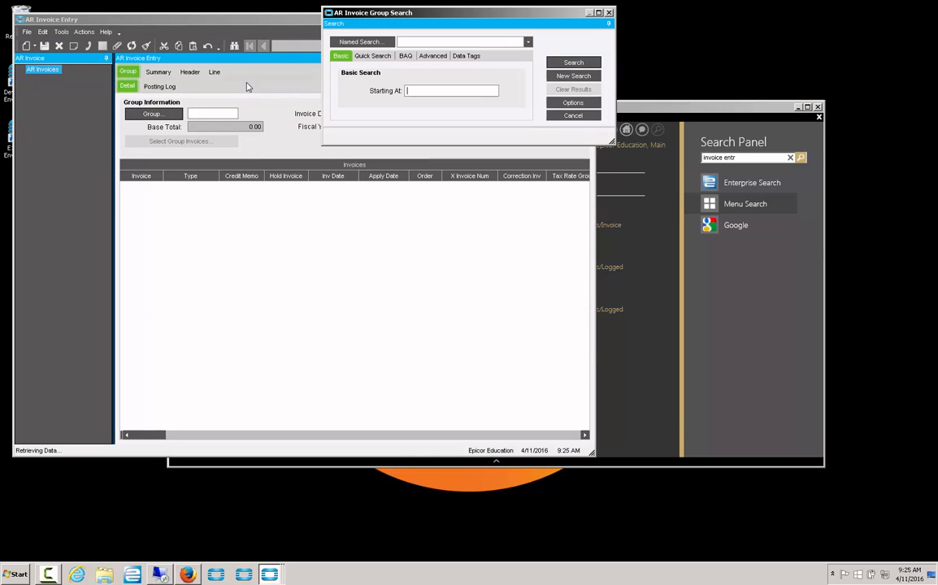
pyautogui.click(573, 63)
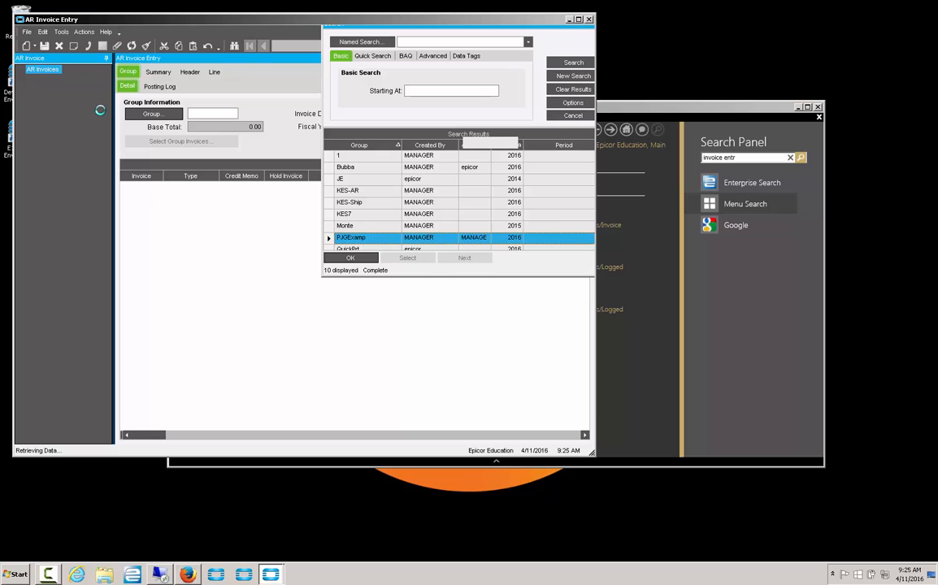
pyautogui.click(349, 258)
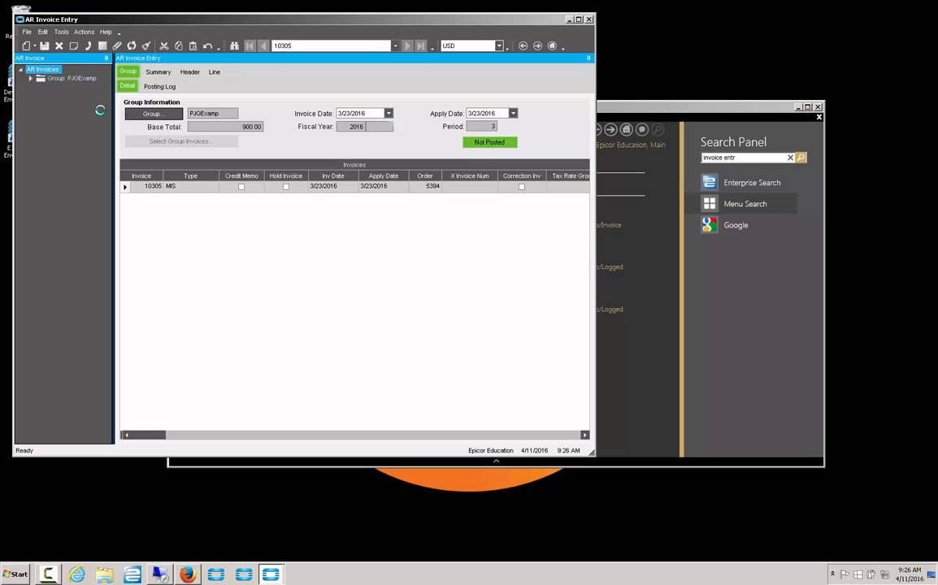
# - Generate a print preview of invoice 10305
pyautogui.click(84, 32)
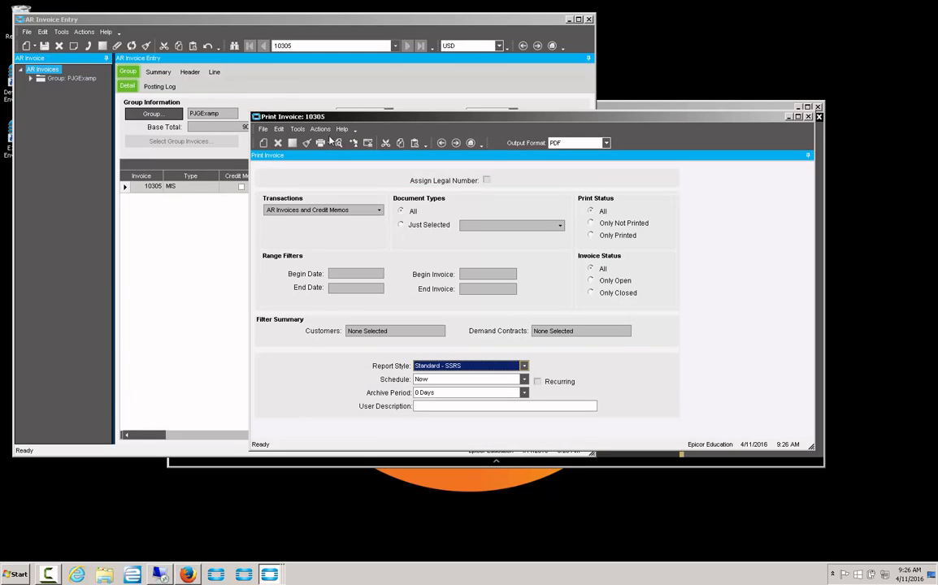
pyautogui.click(339, 142)
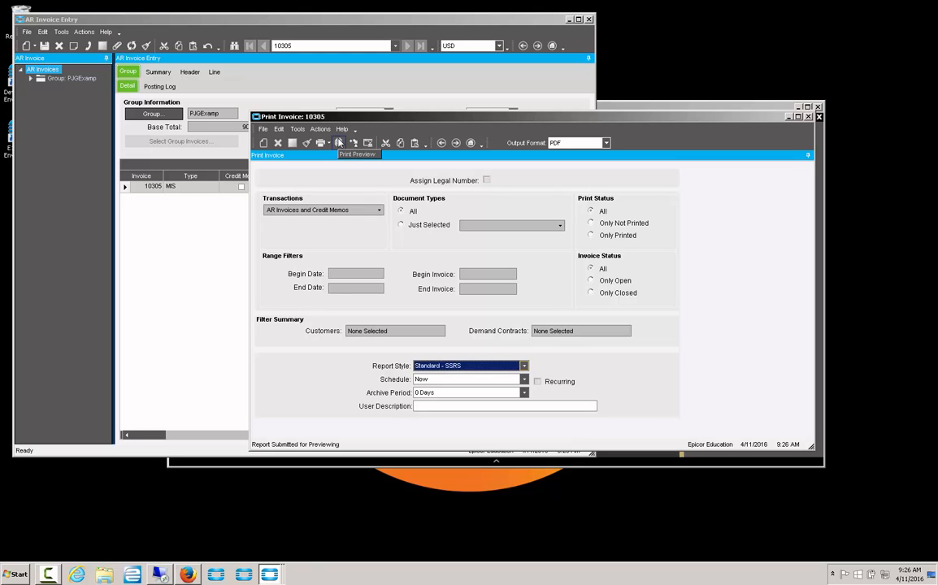
pyautogui.click(339, 142)
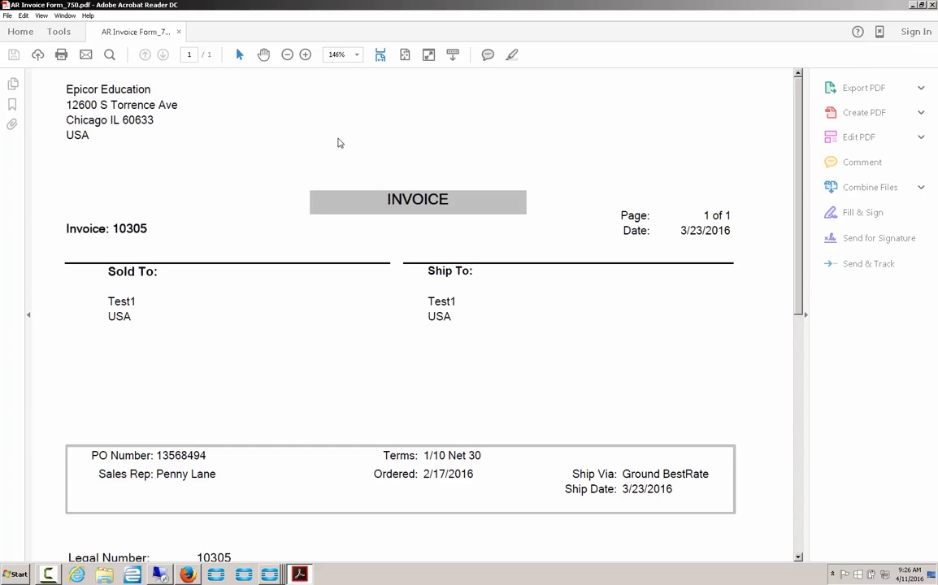
pyautogui.scroll(-3)
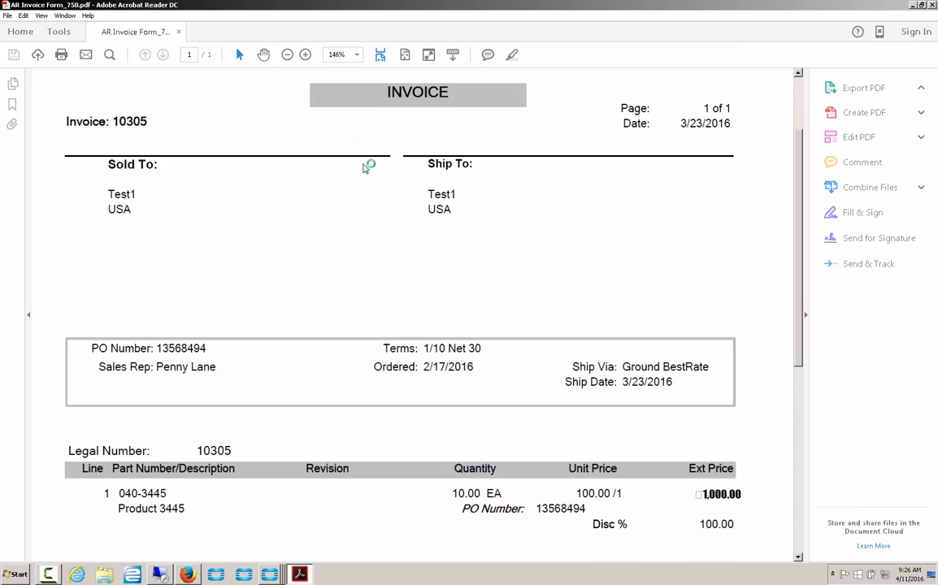
pyautogui.scroll(-3)
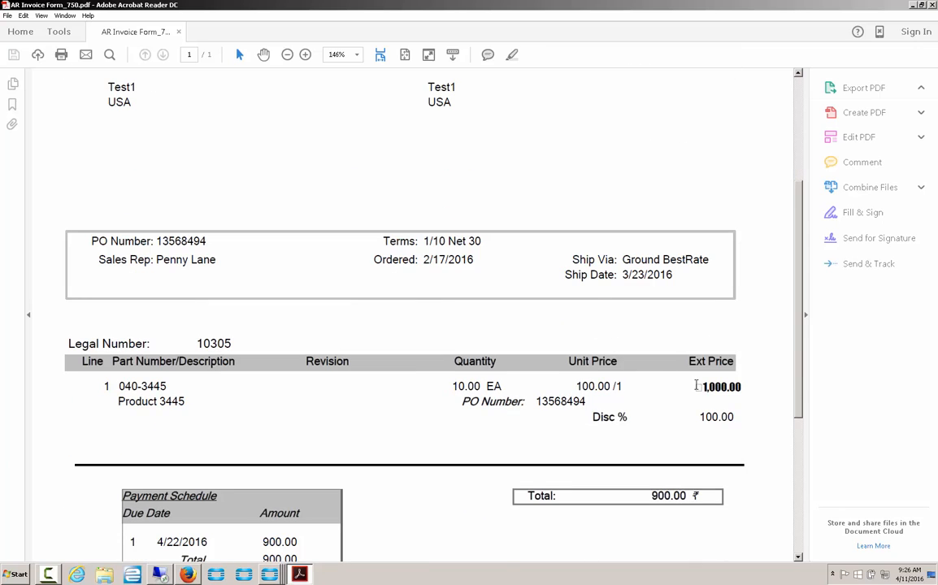
pyautogui.click(699, 386)
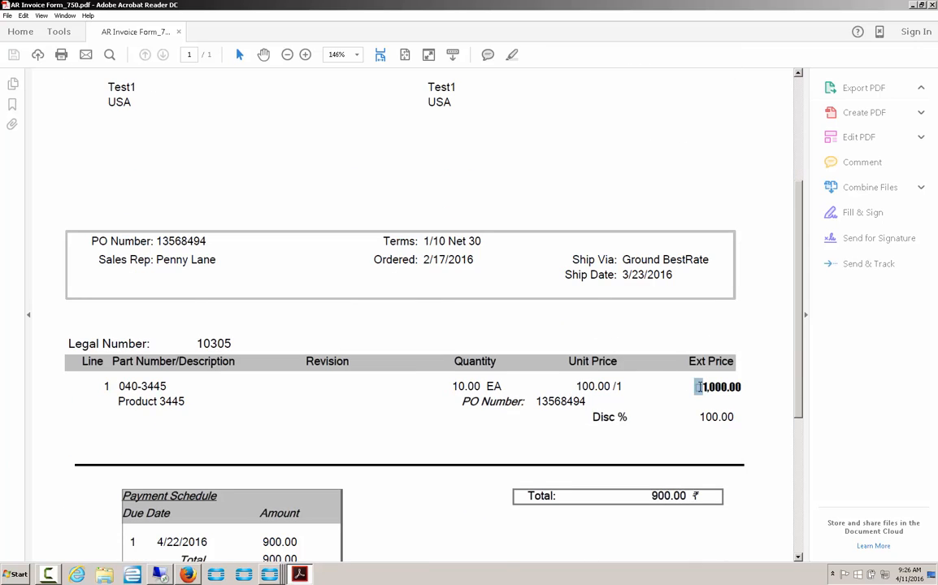
pyautogui.click(863, 87)
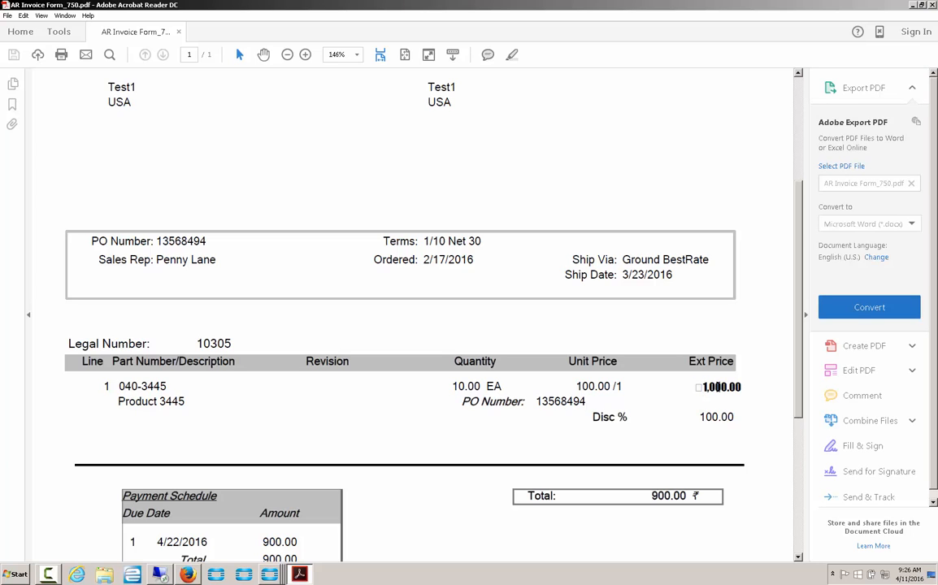
pyautogui.scroll(-3)
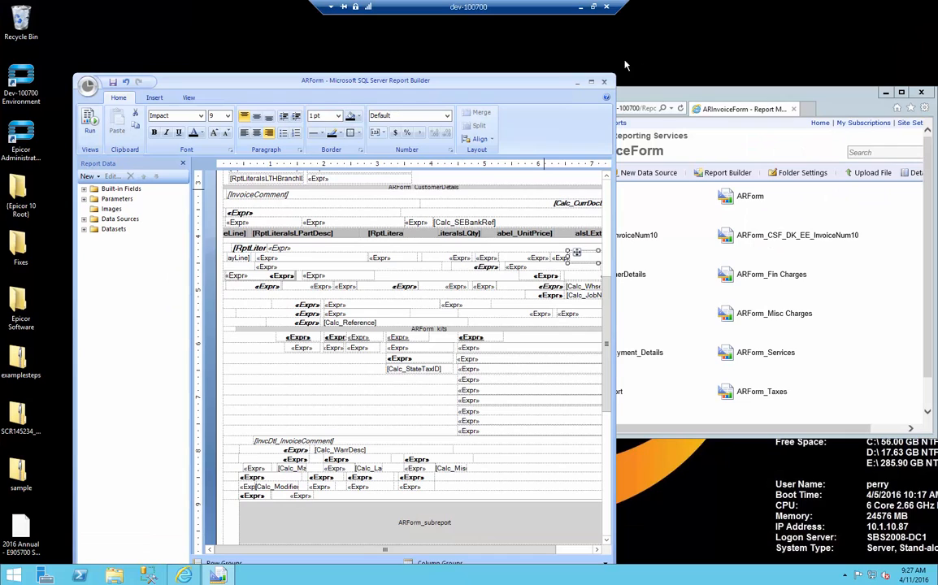
# - Maximize the ARForm designer and check the fonts of the total and extended-price fields
pyautogui.click(593, 80)
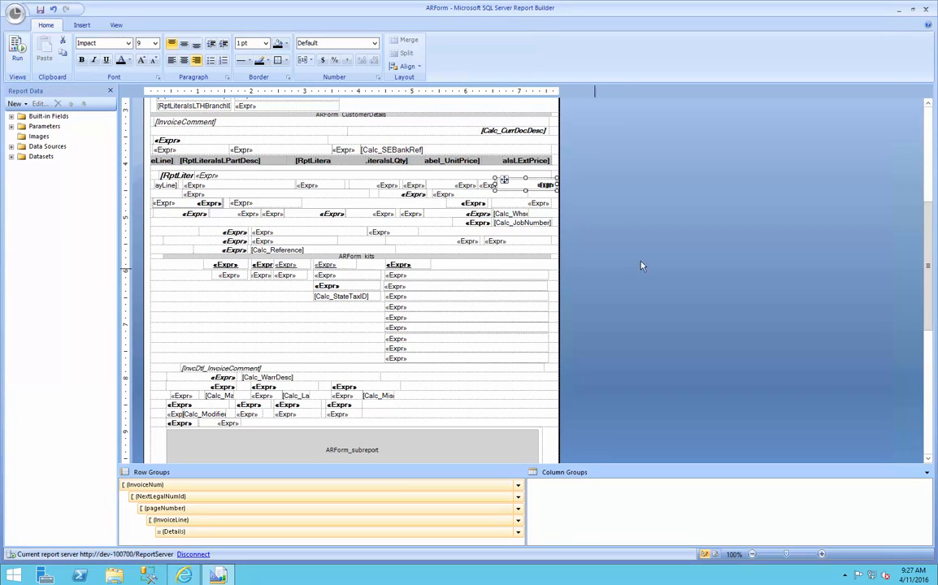
pyautogui.scroll(-3)
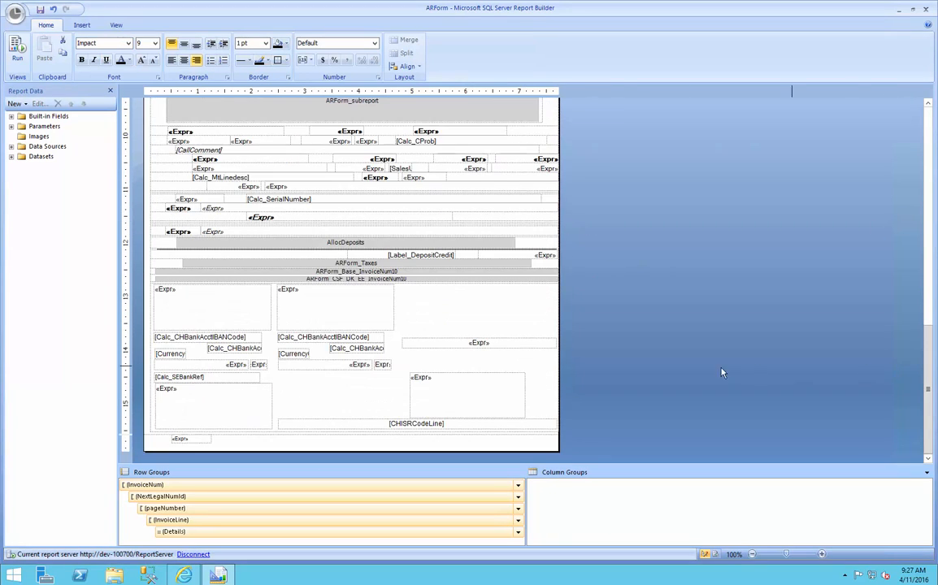
pyautogui.click(527, 159)
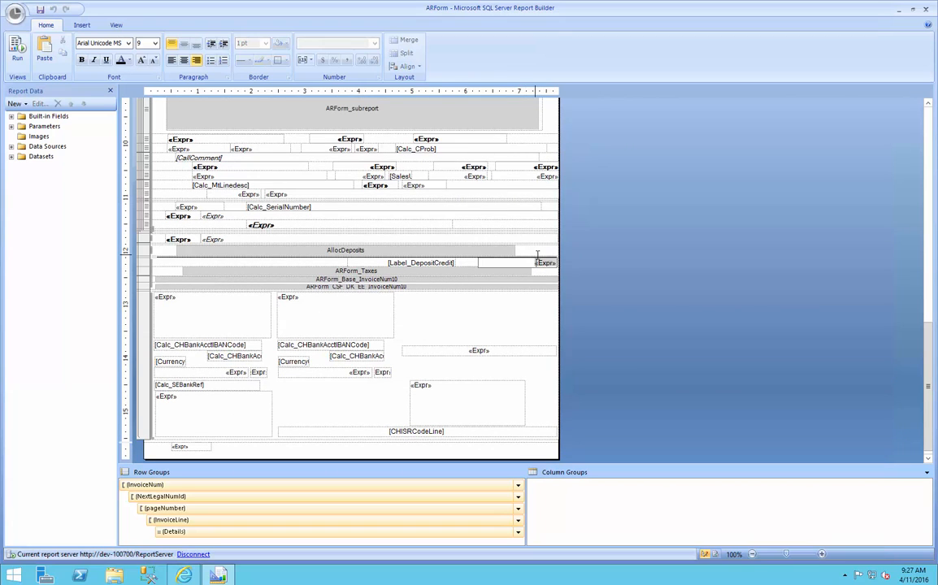
pyautogui.moveTo(633, 236)
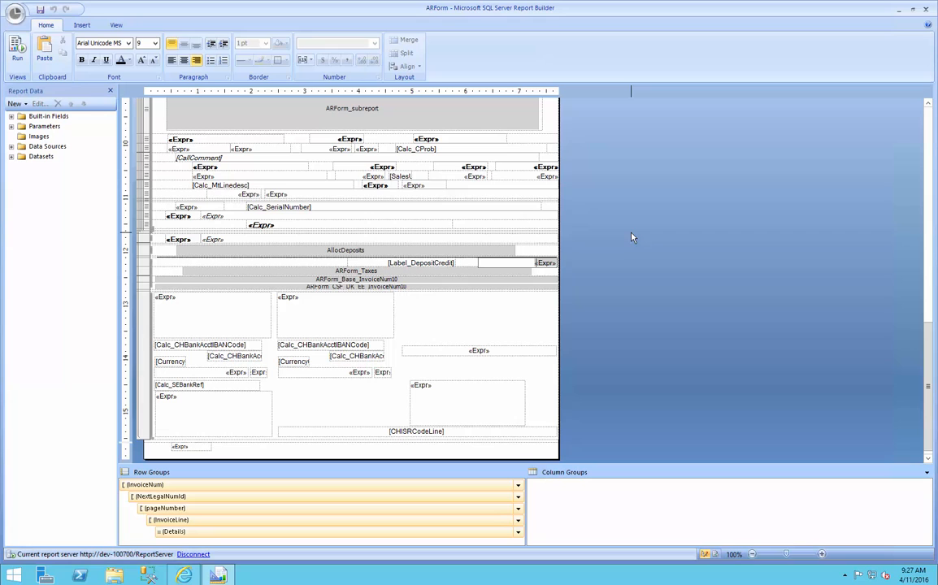
pyautogui.moveTo(901, 9)
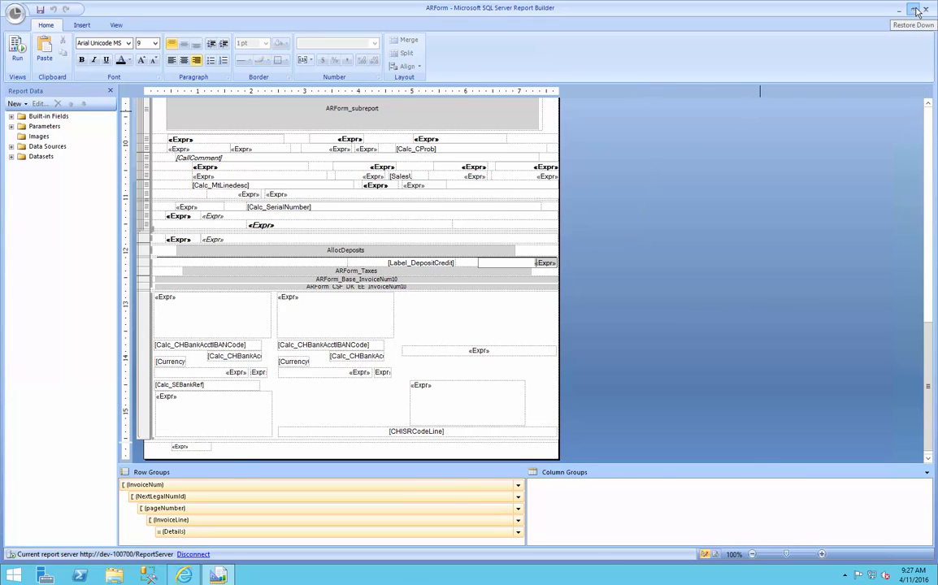
pyautogui.click(913, 9)
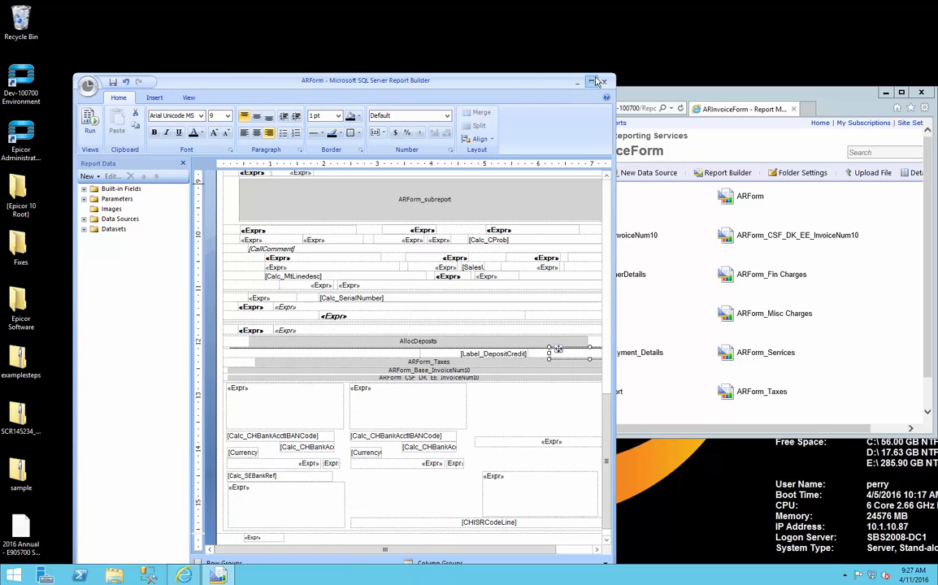
pyautogui.click(591, 81)
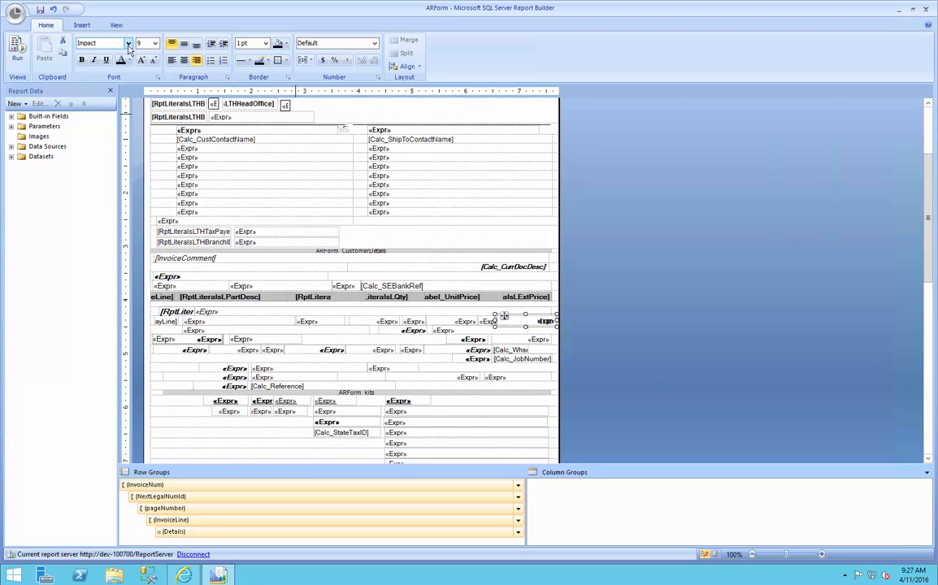
pyautogui.click(128, 43)
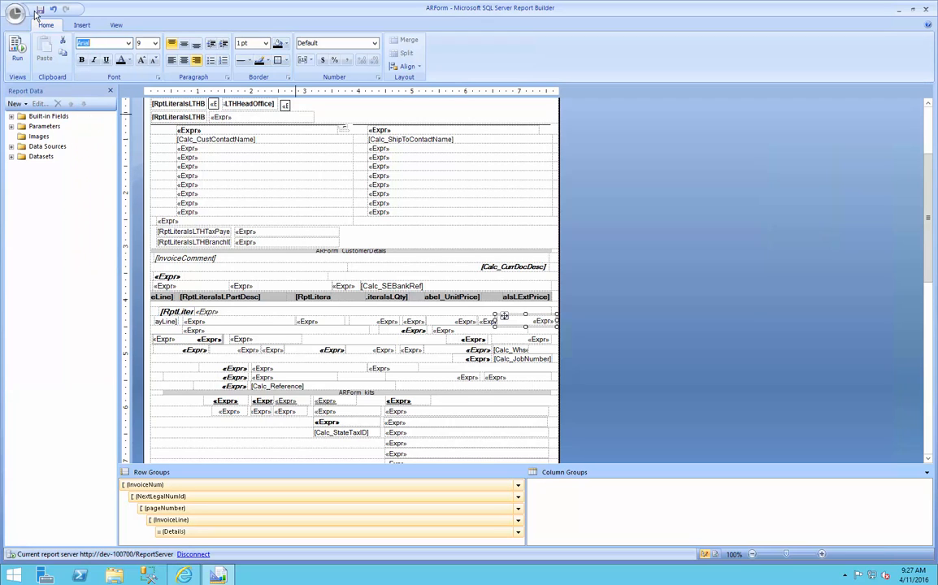
pyautogui.moveTo(39, 8)
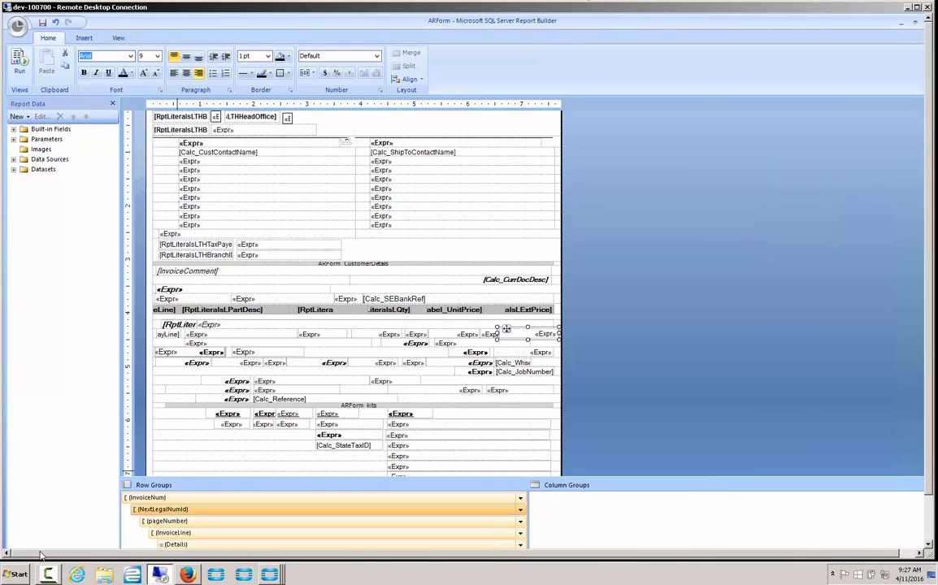
# - Search 'cha' in the Start menu and launch Character Map
pyautogui.click(14, 575)
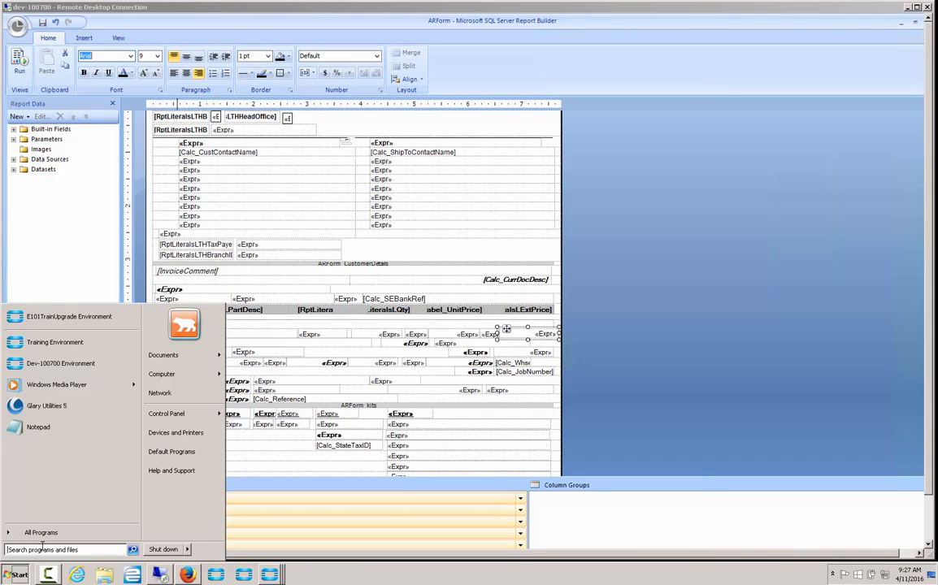
pyautogui.write('cha')
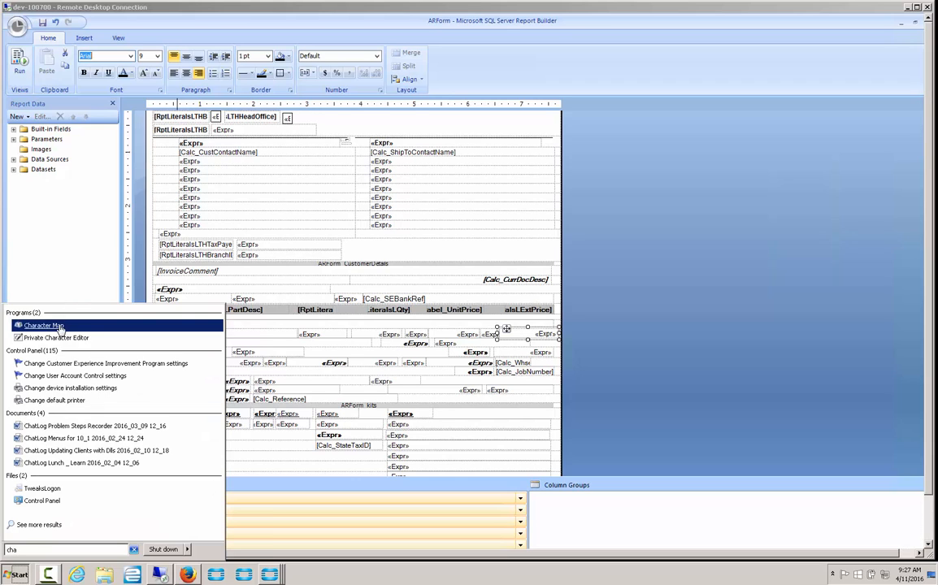
pyautogui.click(44, 326)
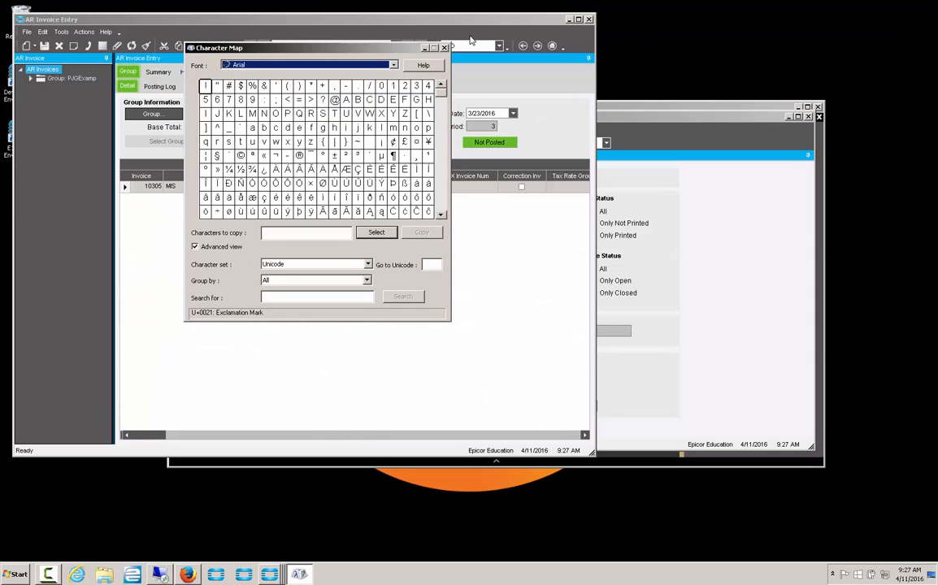
# - Switch Character Map to the Impact font and scroll through its characters
pyautogui.click(394, 65)
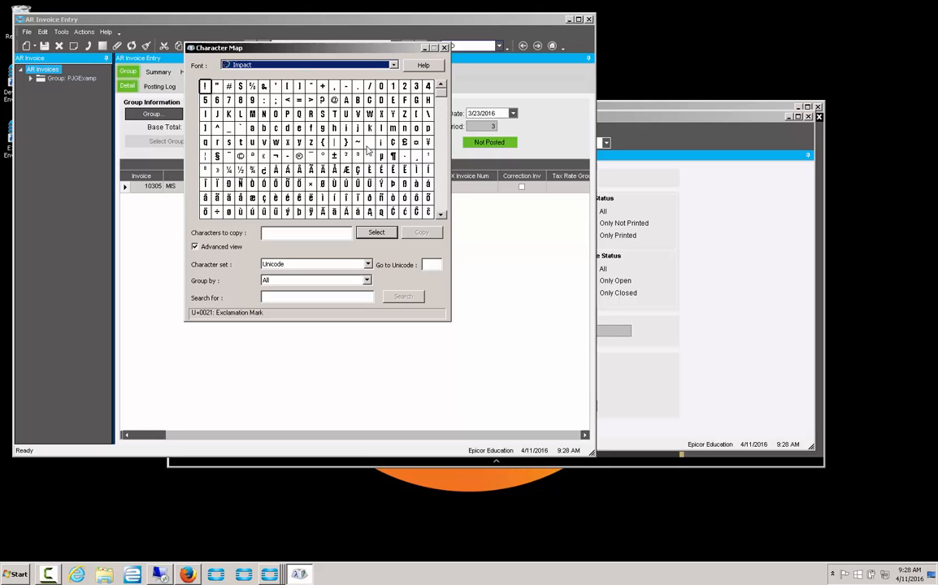
pyautogui.click(368, 156)
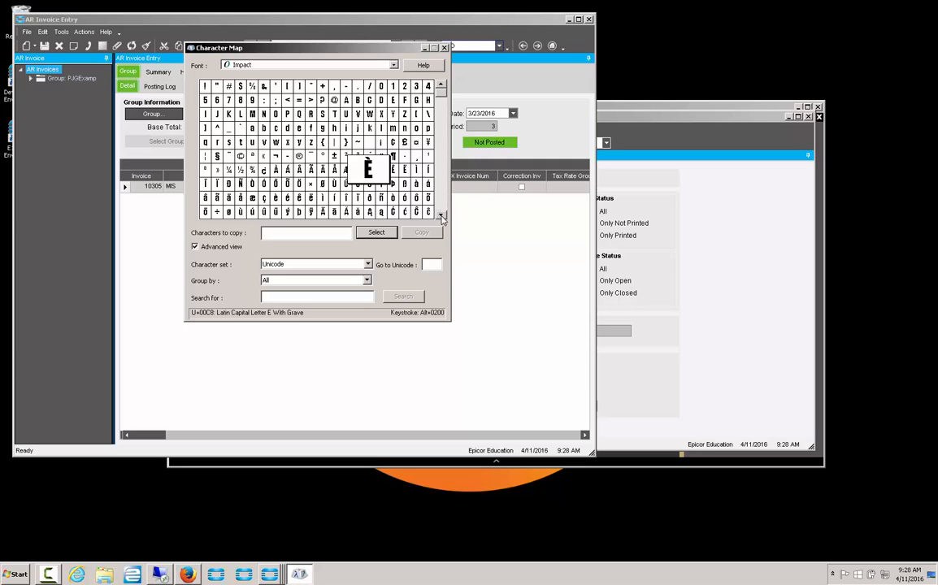
pyautogui.click(442, 218)
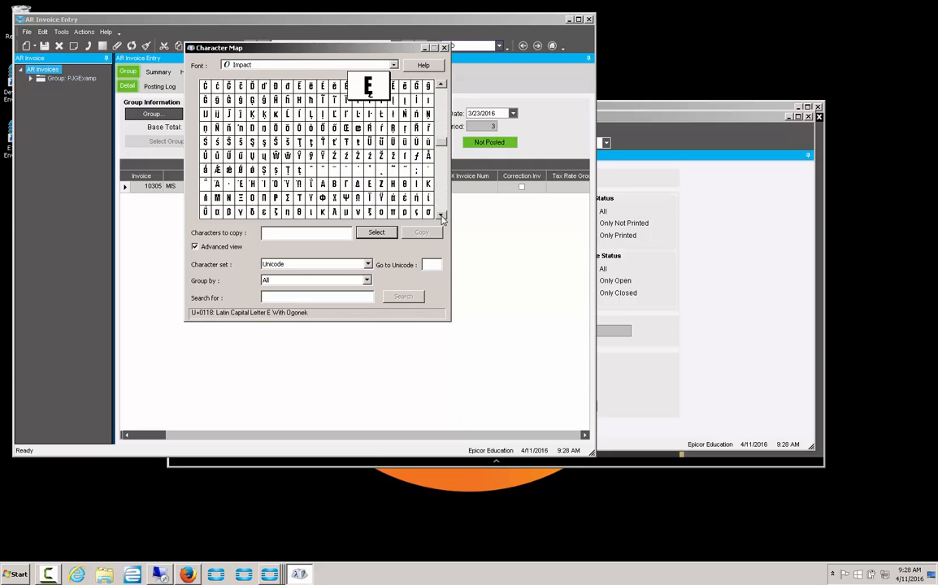
pyautogui.click(443, 217)
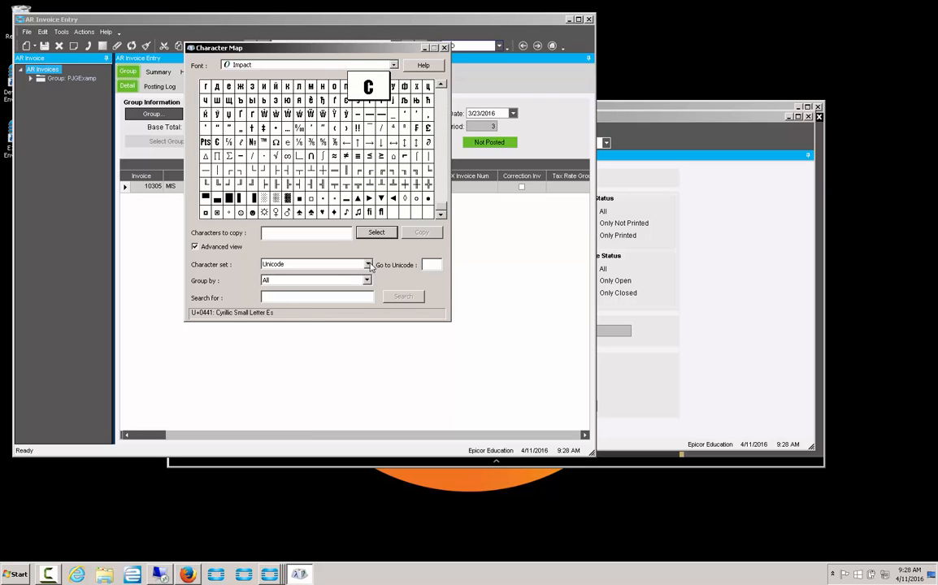
# - Group Impact's characters by Unicode Subrange and show the Currency subrange
pyautogui.click(367, 280)
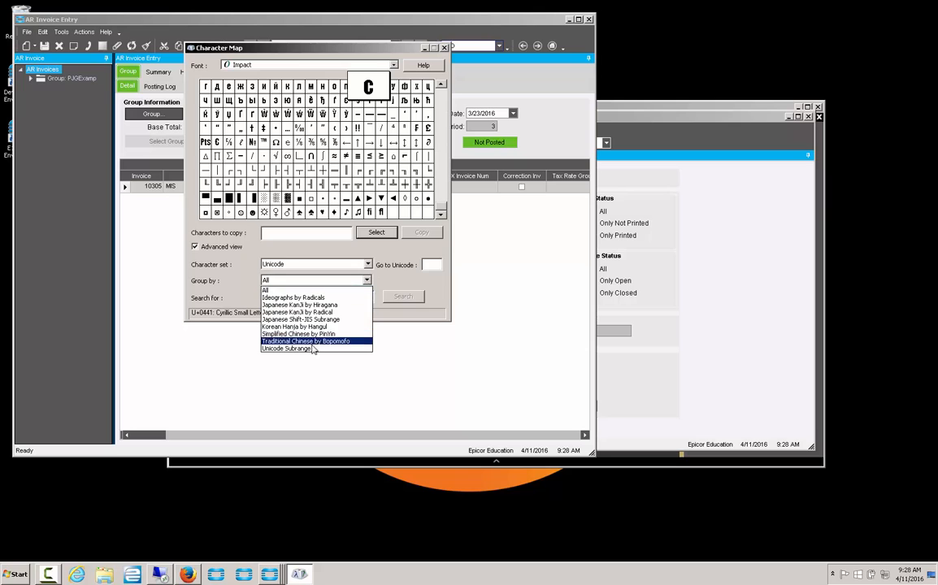
pyautogui.click(286, 348)
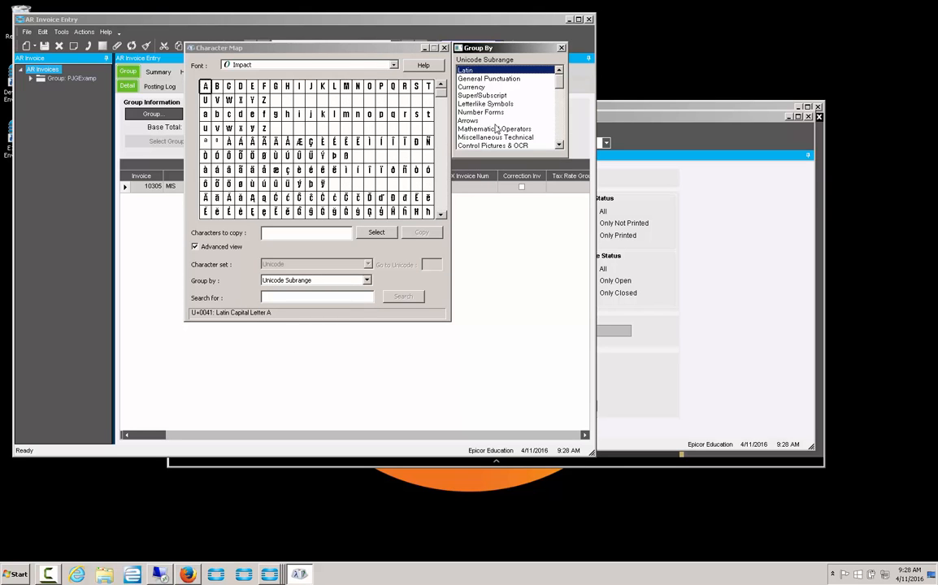
pyautogui.moveTo(494, 122)
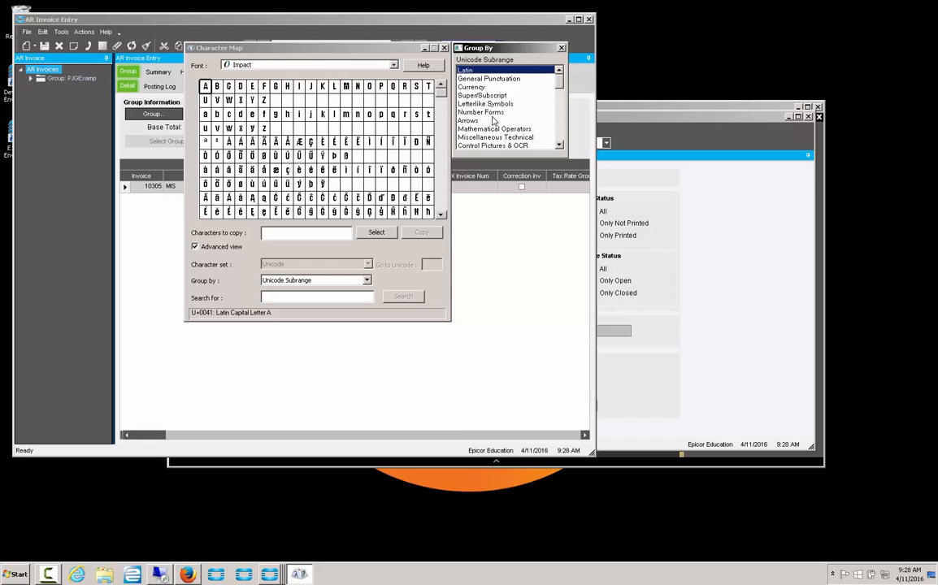
pyautogui.click(488, 78)
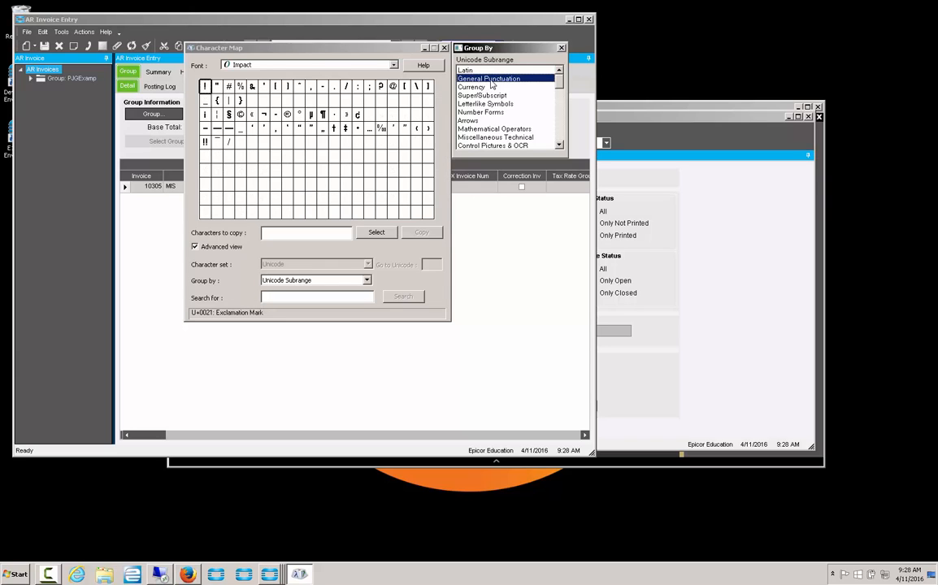
pyautogui.click(472, 87)
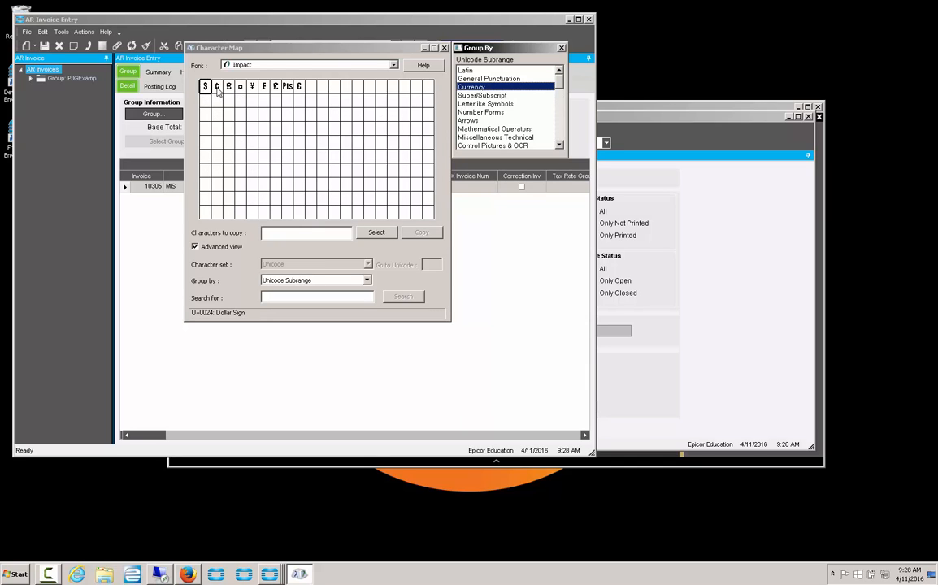
pyautogui.moveTo(252, 86)
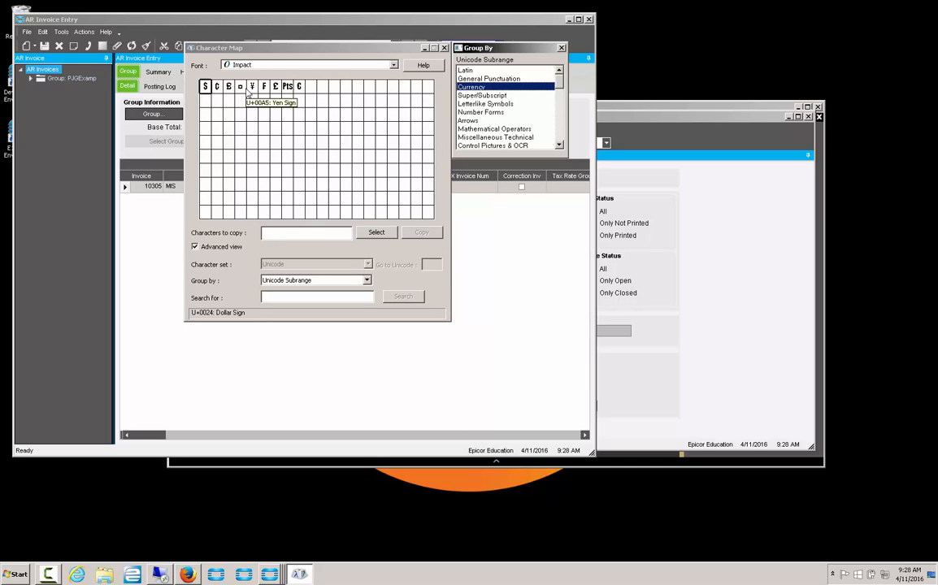
pyautogui.moveTo(240, 86)
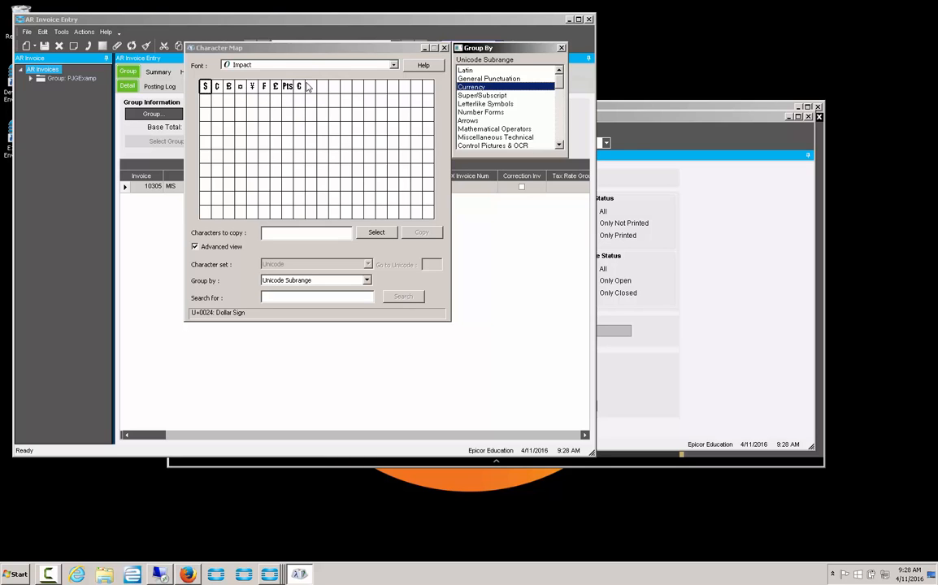
pyautogui.moveTo(398, 67)
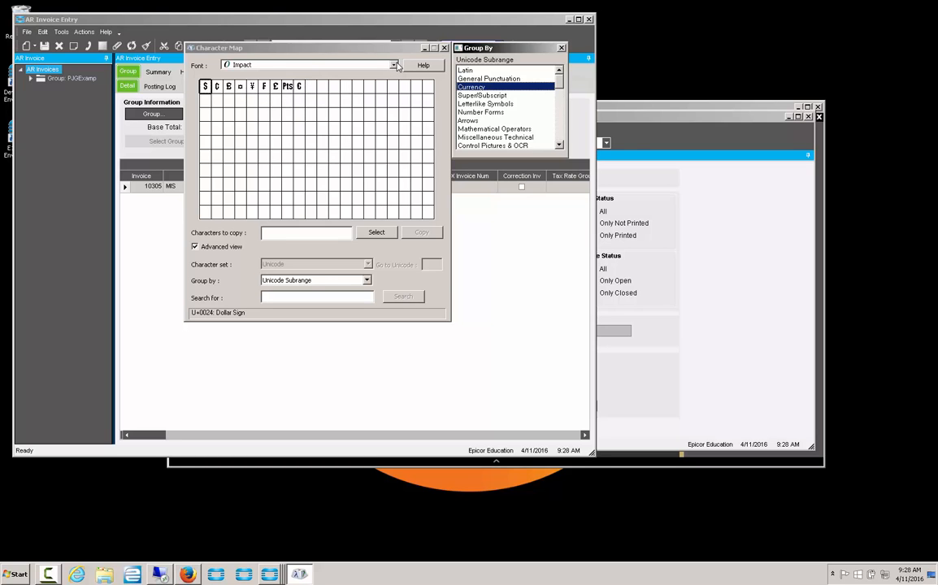
# - Switch the font to Arial, then Arial Unicode MS, comparing their currency symbols
pyautogui.click(394, 65)
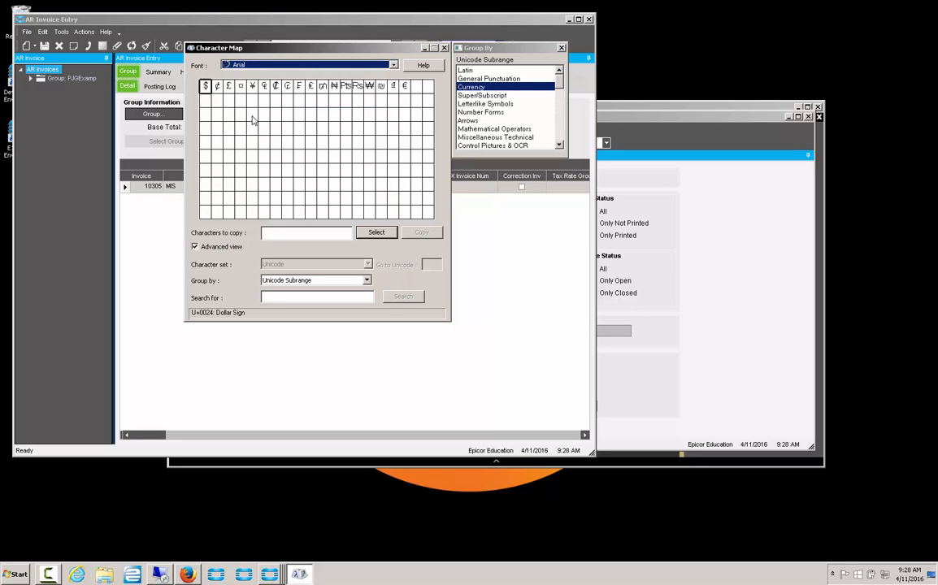
pyautogui.moveTo(252, 85)
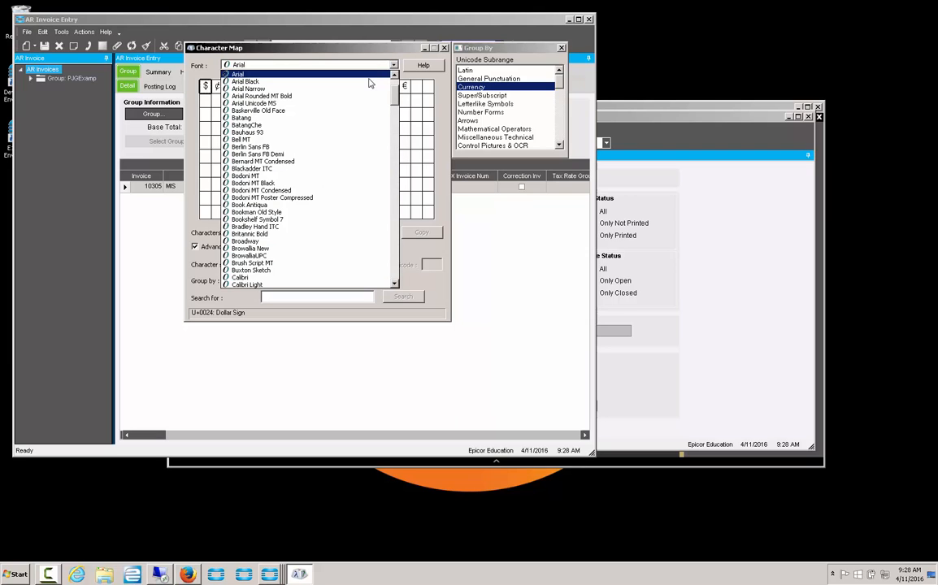
pyautogui.click(262, 96)
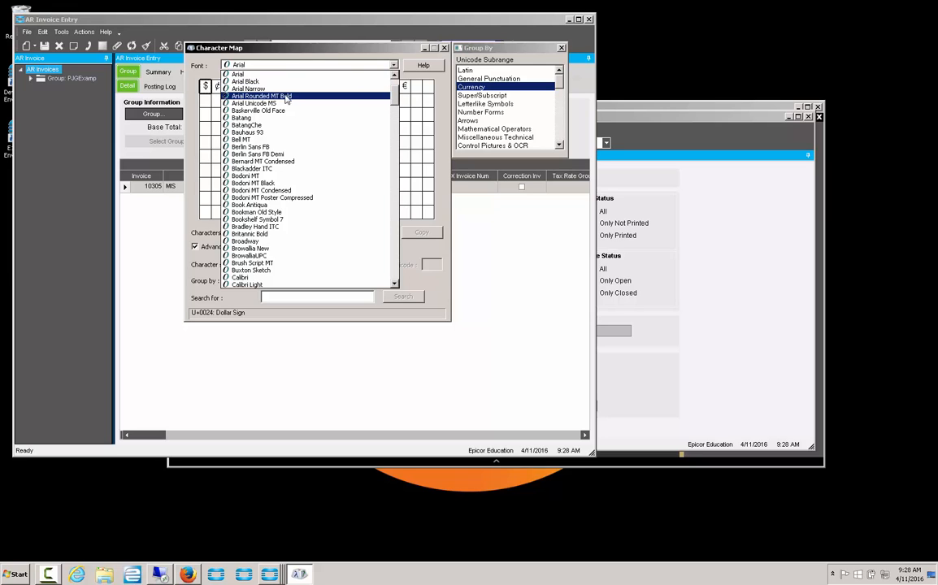
pyautogui.click(253, 104)
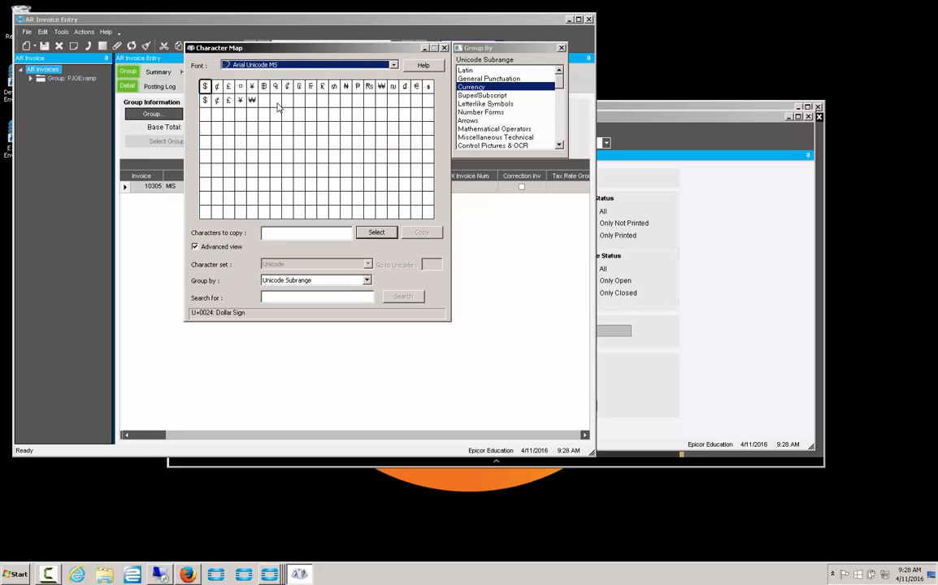
pyautogui.moveTo(205, 100)
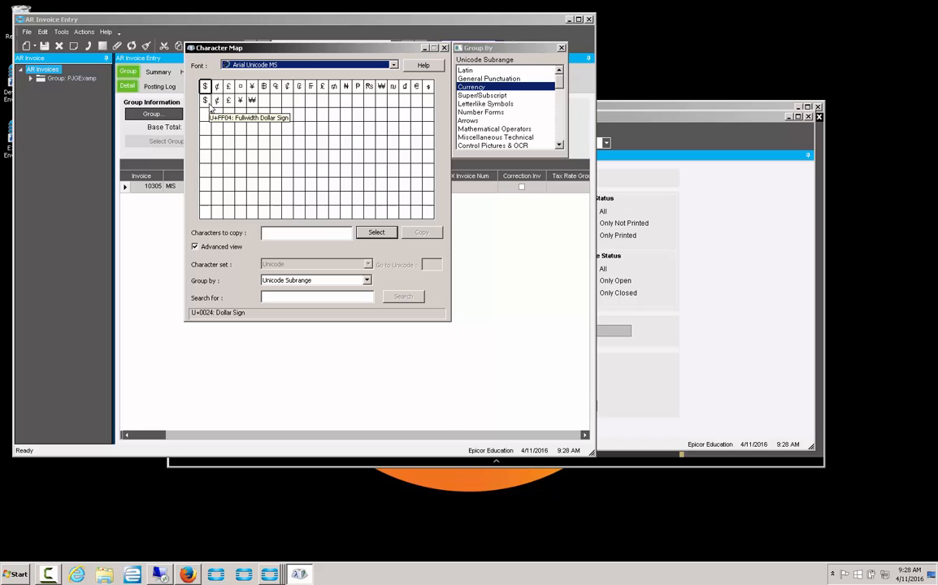
pyautogui.moveTo(205, 86)
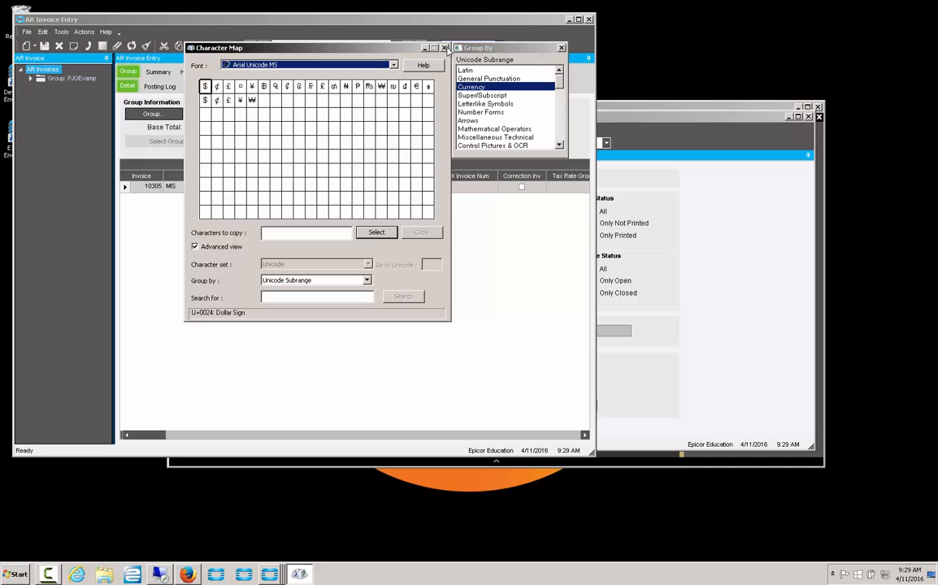
# - Close Character Map and regenerate the invoice 10305 PDF print preview
pyautogui.click(445, 47)
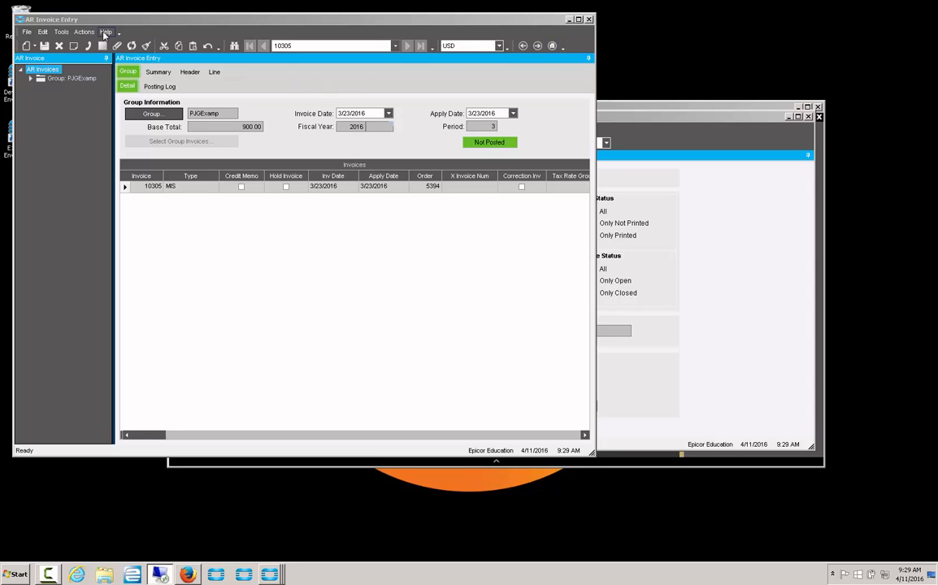
pyautogui.click(84, 32)
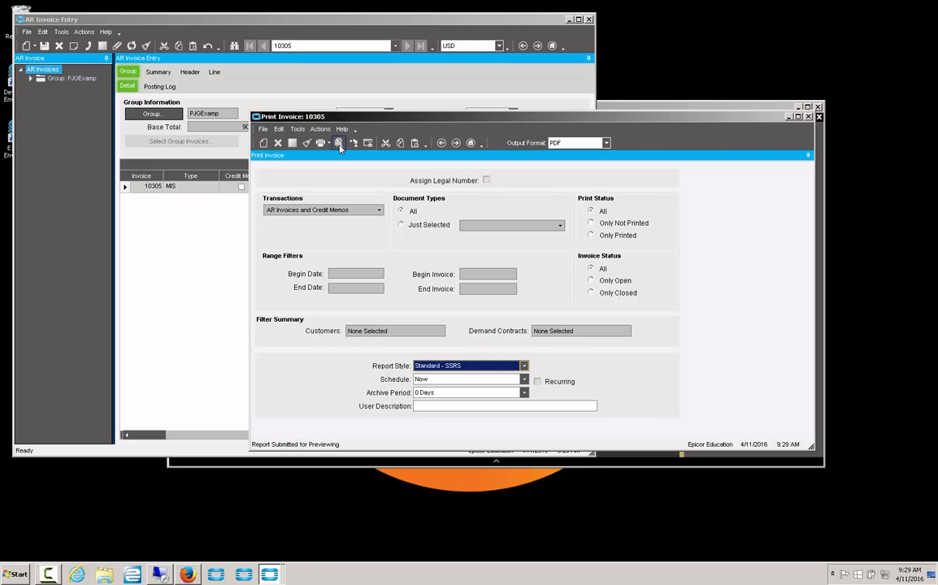
pyautogui.click(339, 143)
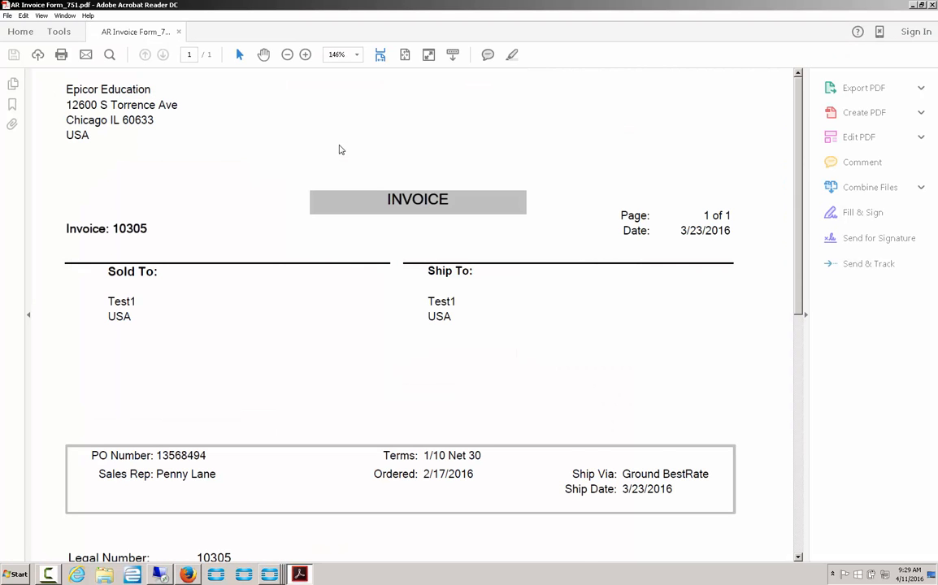
# - Scroll to invoice 10305's line items and enlarge it to check the ₹1,000.00 extended price
pyautogui.scroll(-3)
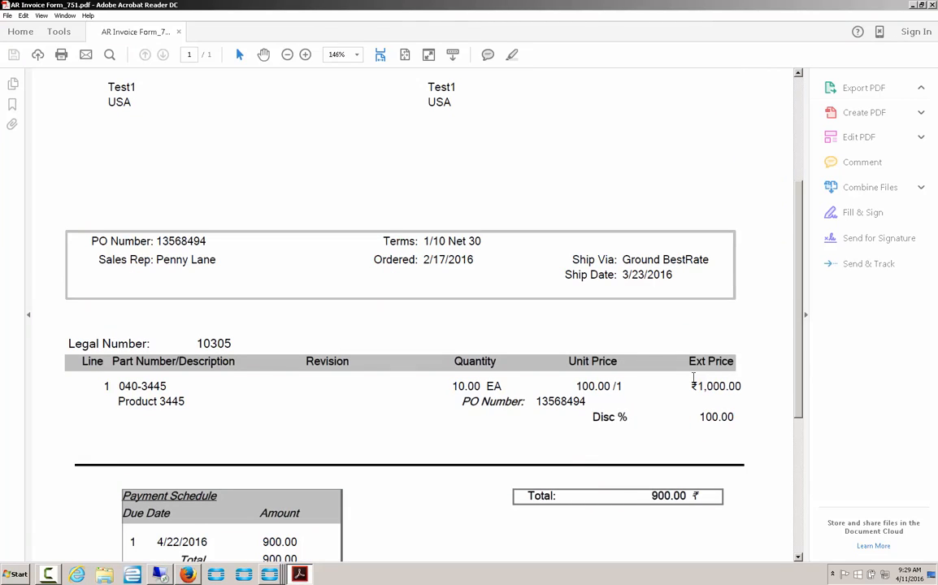
pyautogui.click(863, 88)
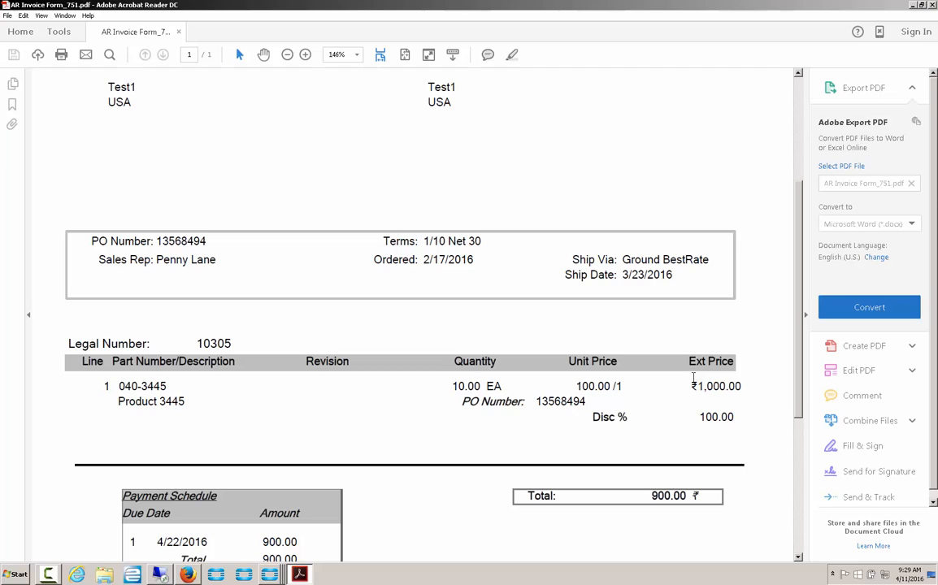
pyautogui.moveTo(747, 240)
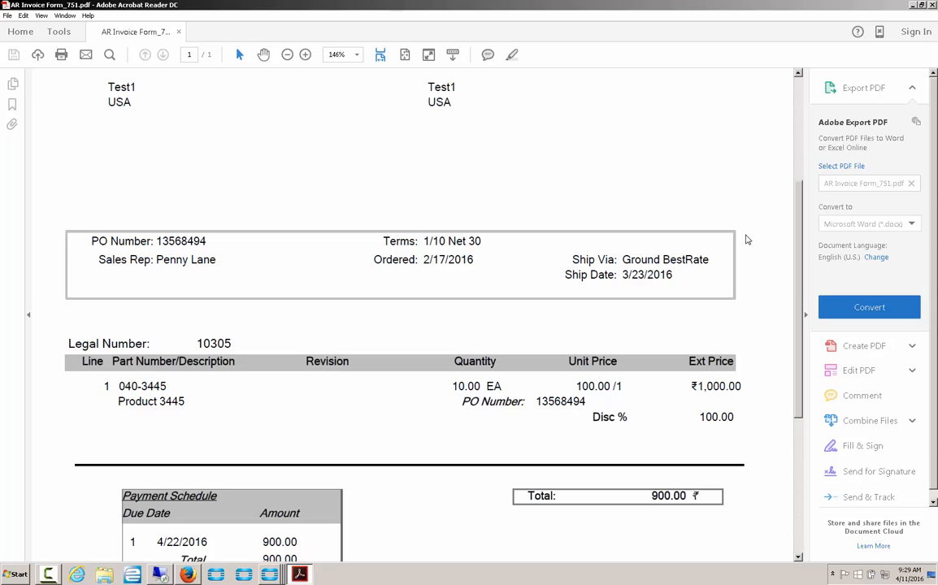
pyautogui.moveTo(802, 291)
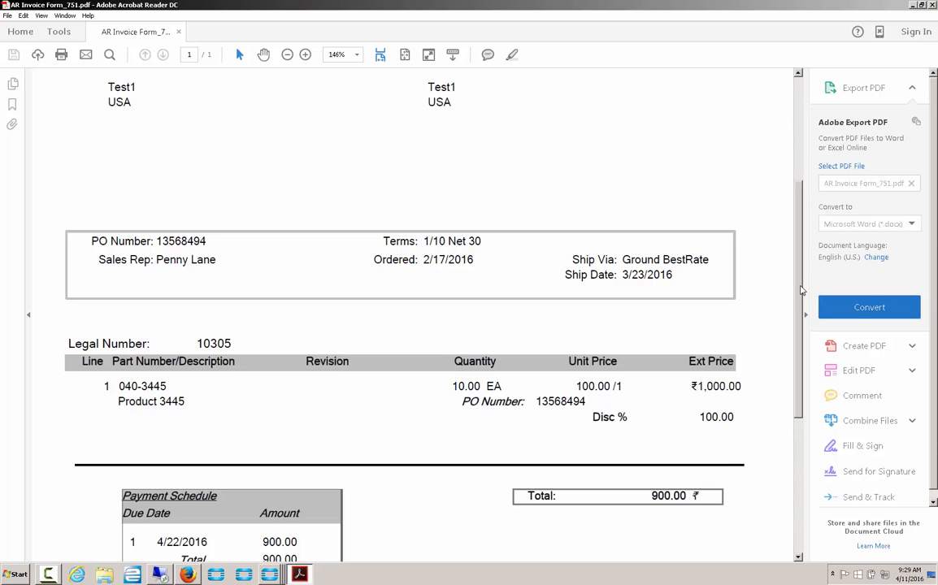
pyautogui.click(304, 54)
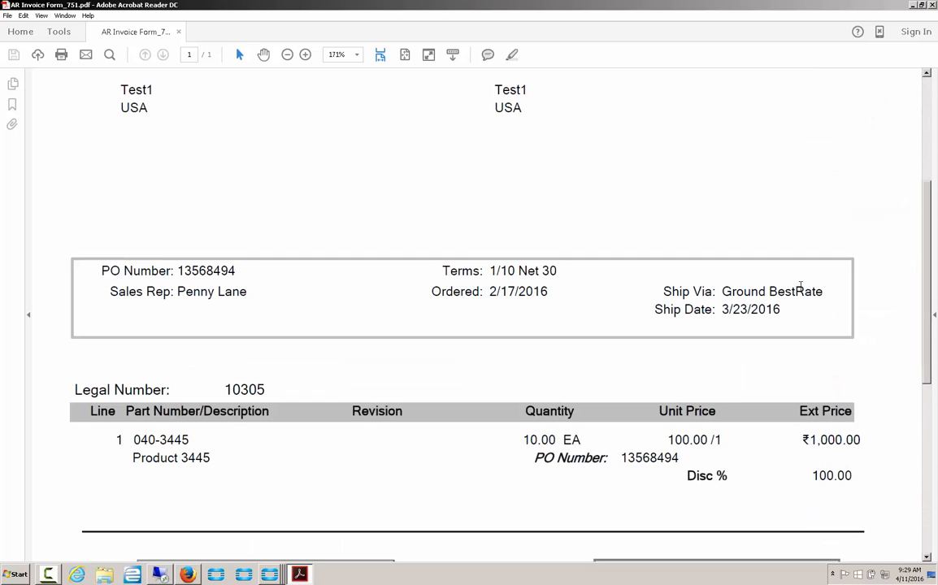